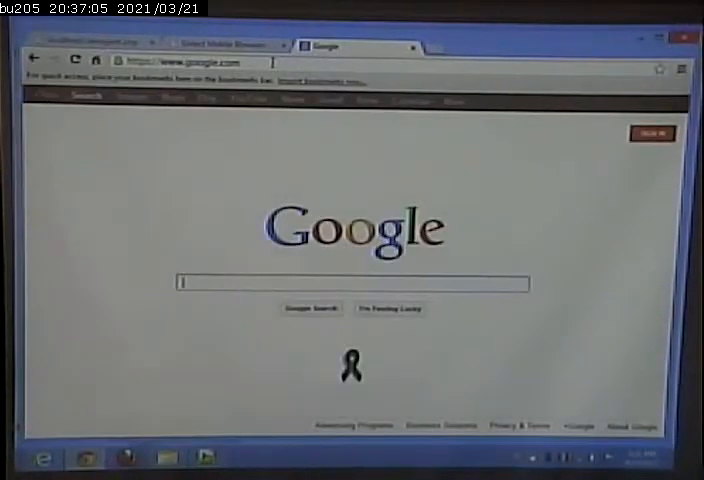
Step: Search Google for 'responsive web design' and scroll through the results
type("responsive web design")
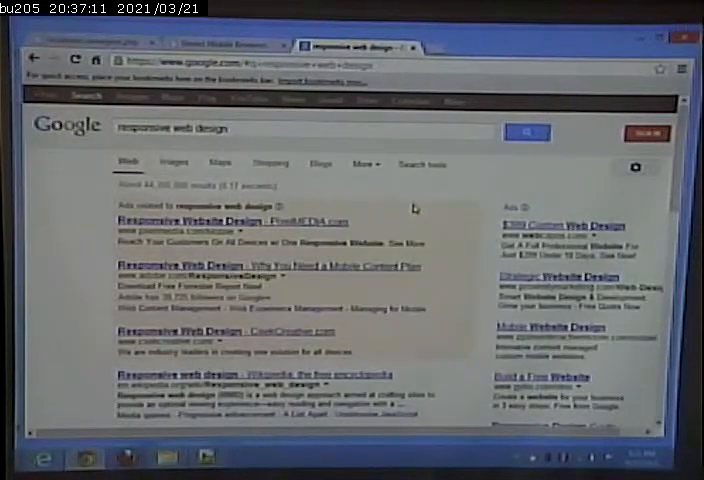
scroll("down", 3)
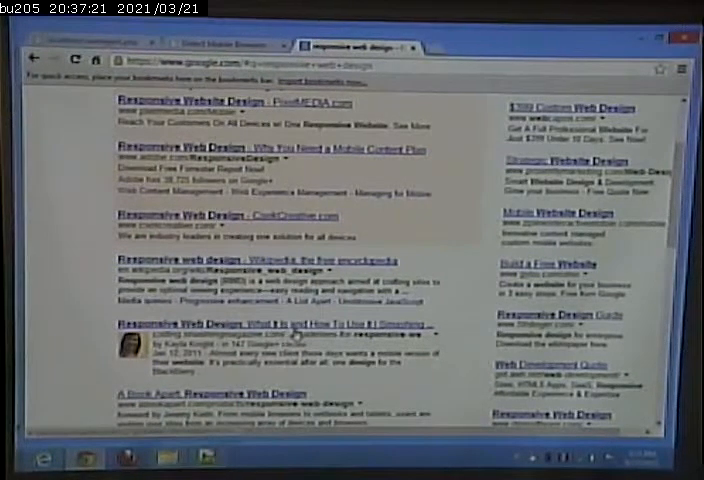
scroll("down", 3)
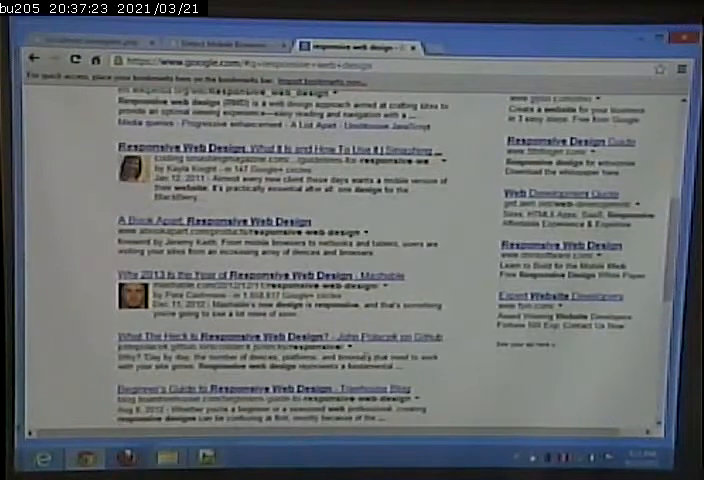
scroll("down", 3)
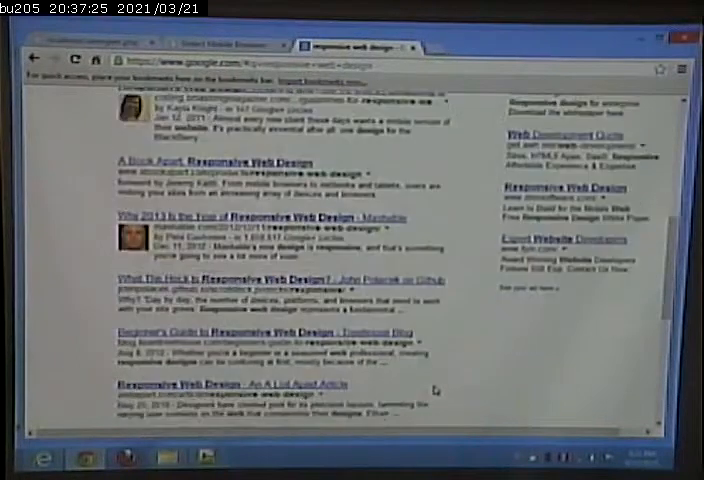
scroll("down", 3)
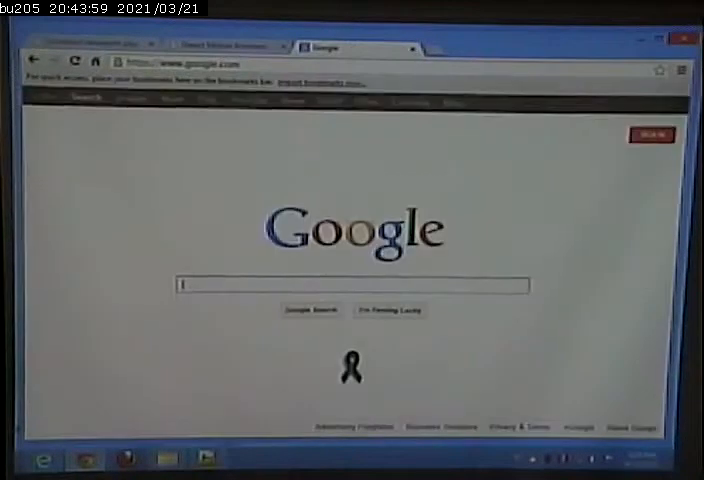
Step: Run the 'italian restaurants' suggested search and browse the local Elyria, OH listings
type("it")
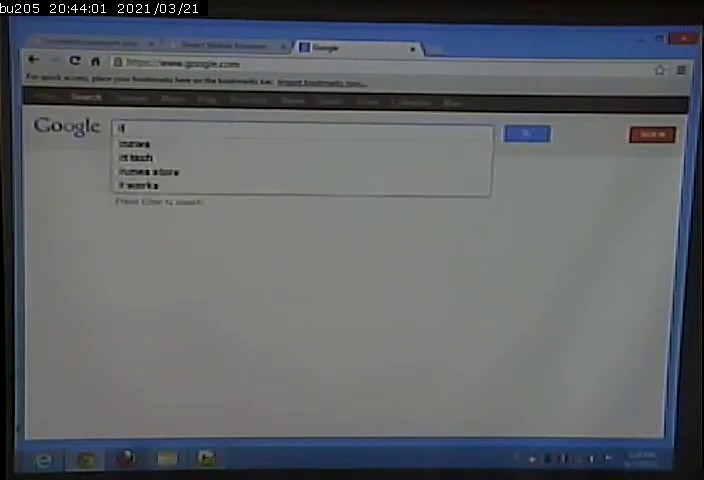
type("italian res")
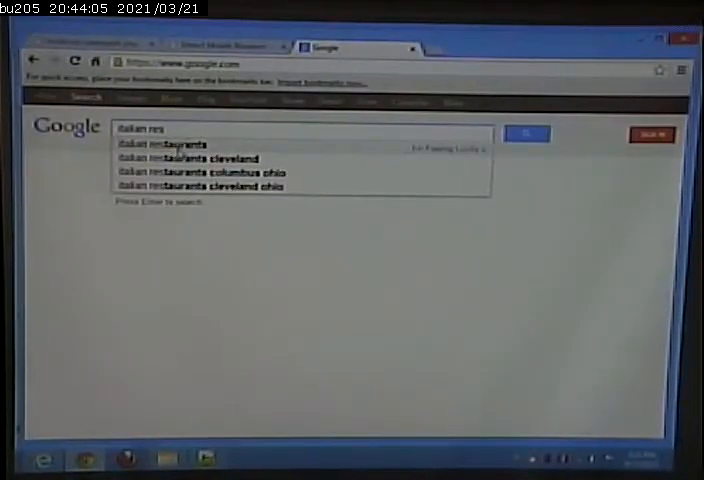
left_click(169, 145)
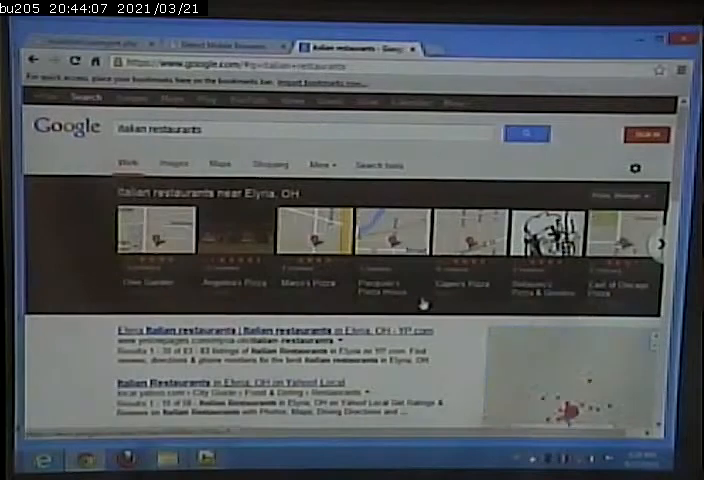
scroll("down", 3)
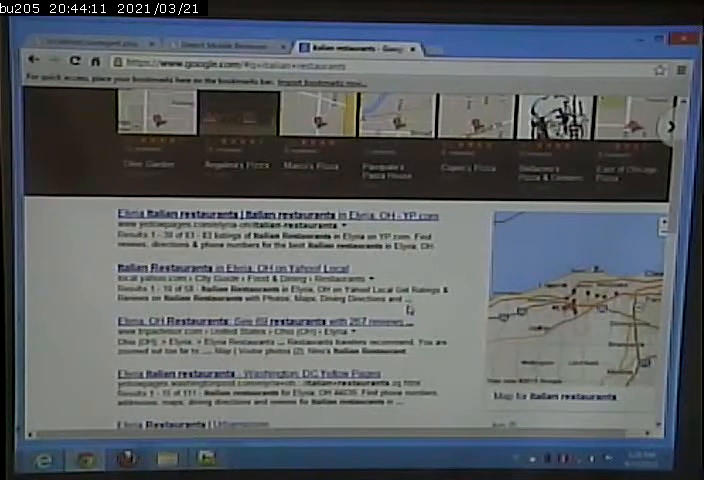
scroll("down", 3)
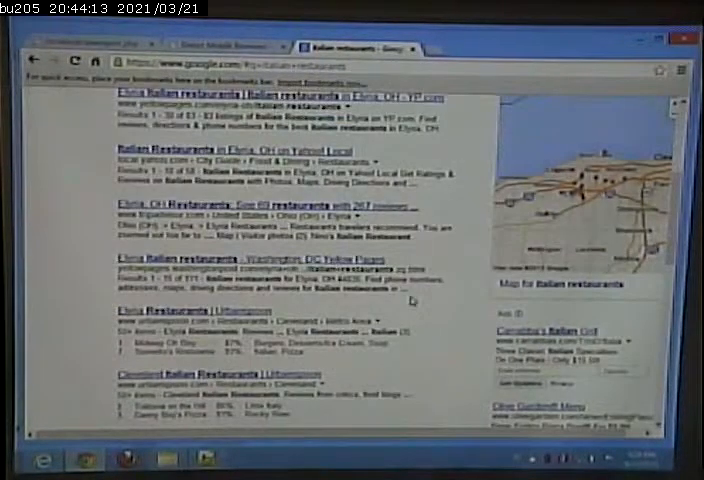
scroll("down", 3)
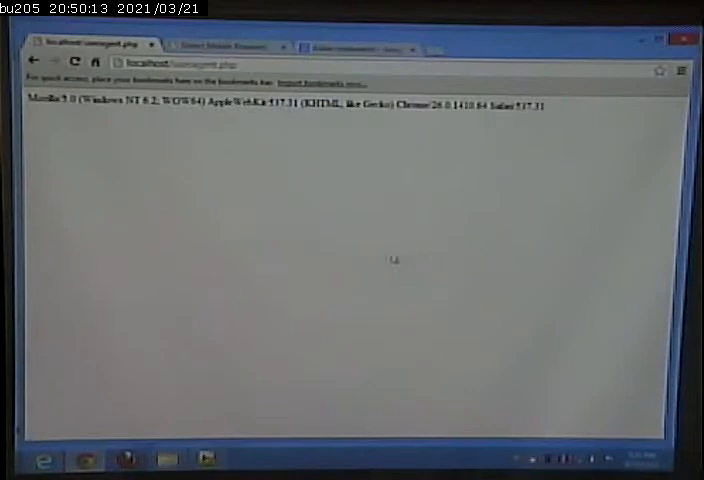
mouse_move(545, 285)
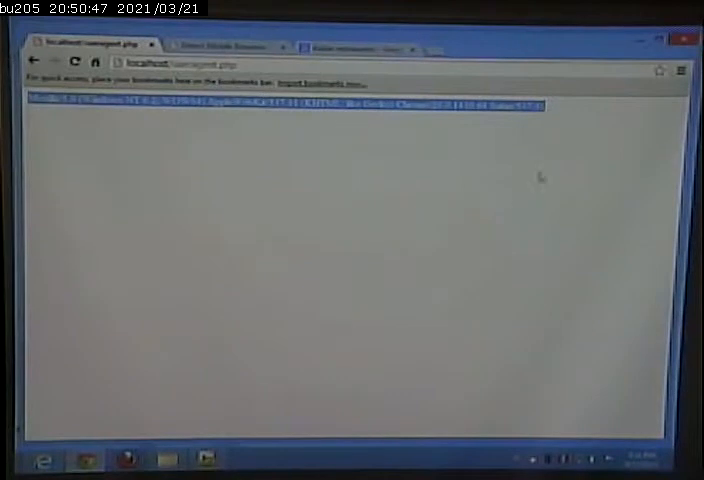
mouse_move(280, 125)
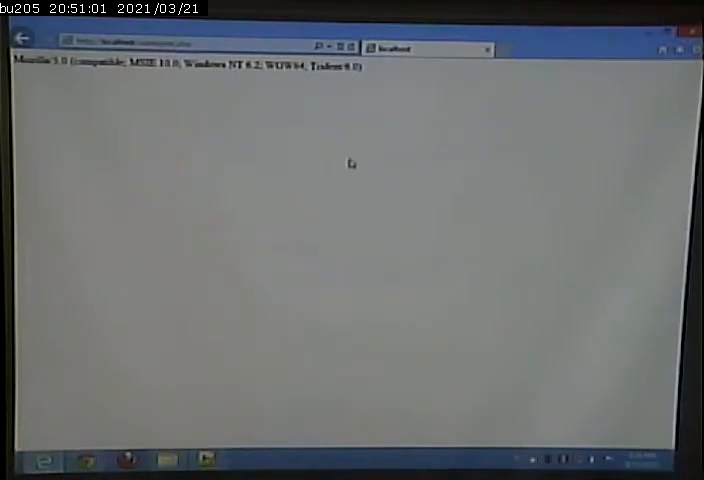
mouse_move(103, 172)
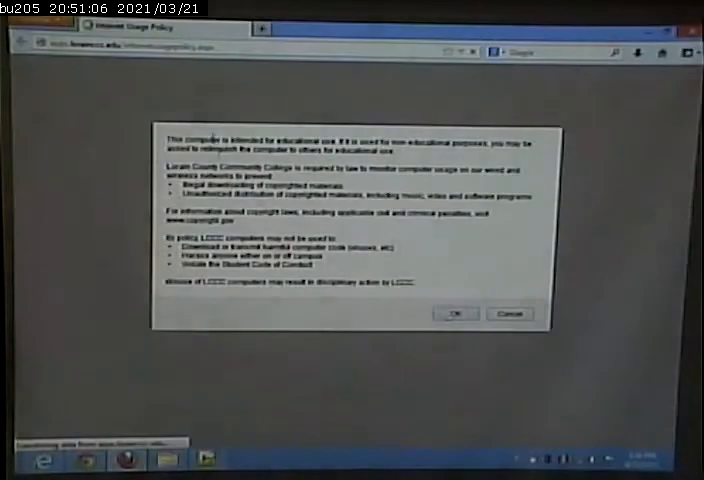
Step: Accept Firefox's Internet Usage Policy notice
left_click(455, 313)
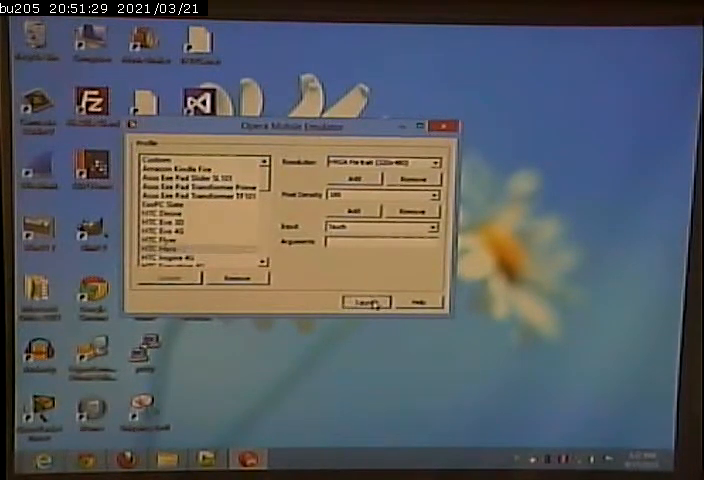
Step: Launch the HTC Hero emulator profile and start typing 'local' in its address bar
left_click(366, 301)
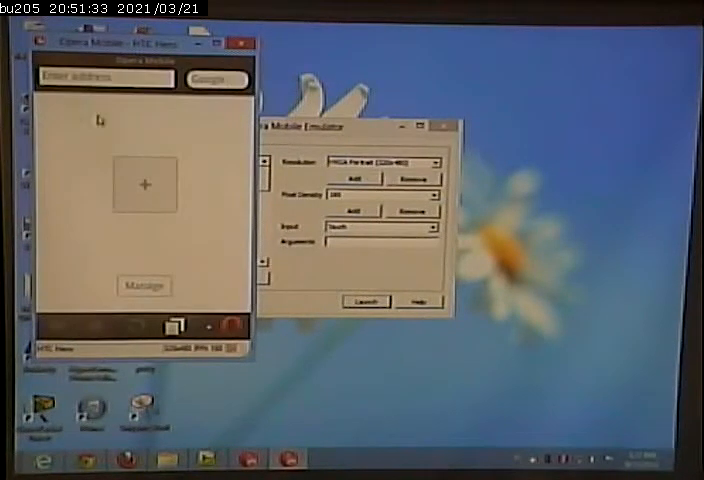
left_click(105, 79)
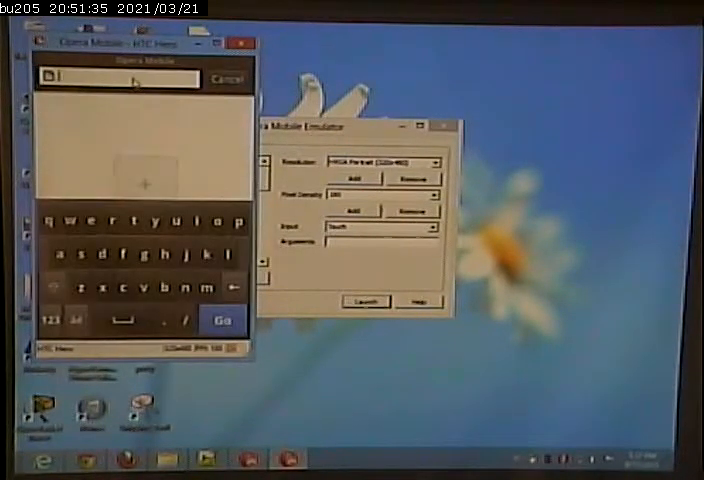
type("localhost/useragent.")
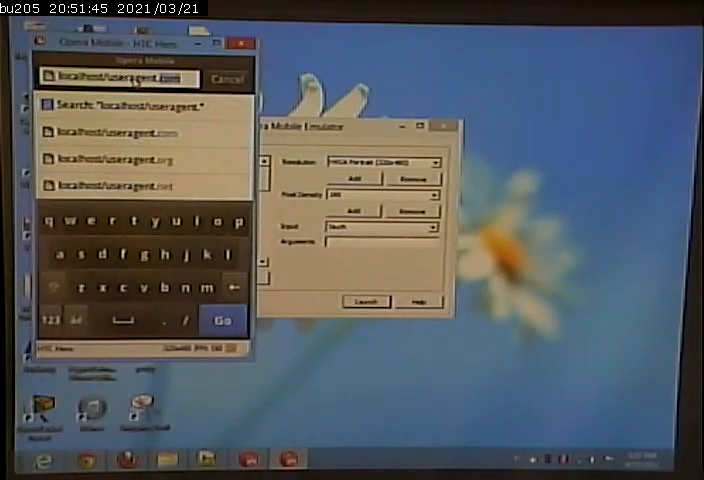
left_click(223, 321)
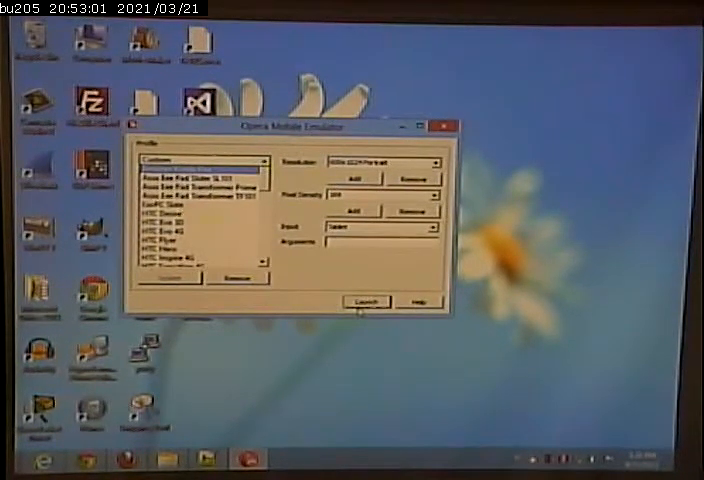
Step: Launch the Kindle Fire emulator profile and focus its Enter address field
left_click(366, 301)
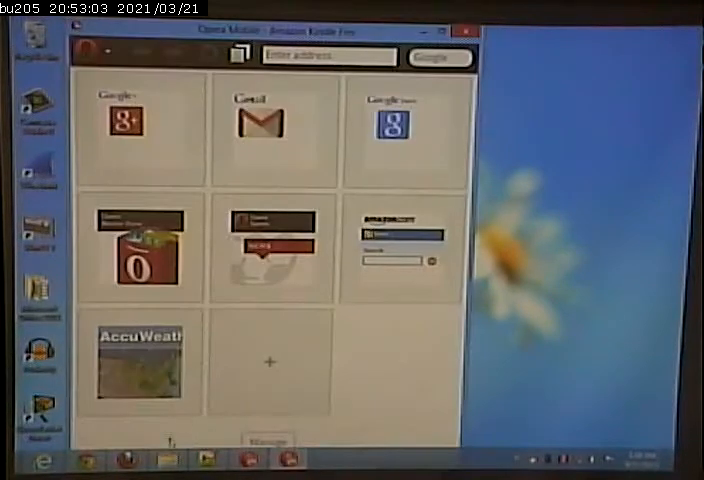
left_click(328, 56)
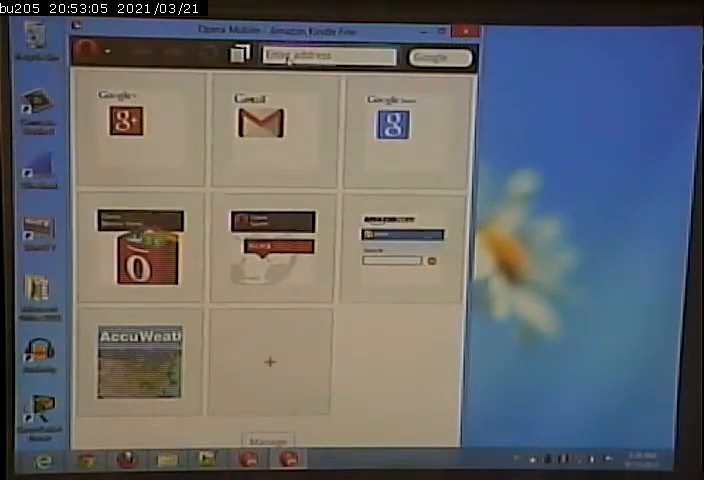
left_click(328, 56)
type("localhost/useragent.php")
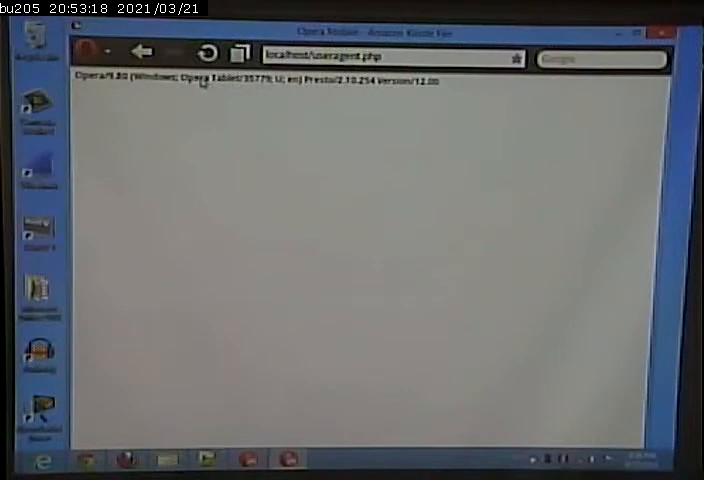
mouse_move(522, 256)
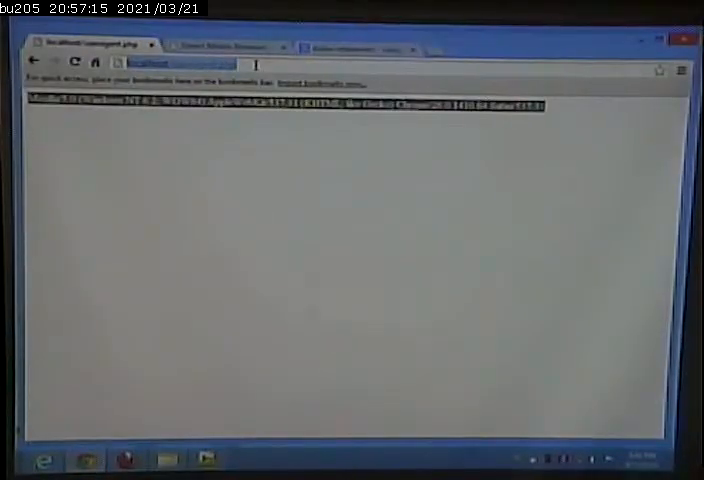
type("ebay")
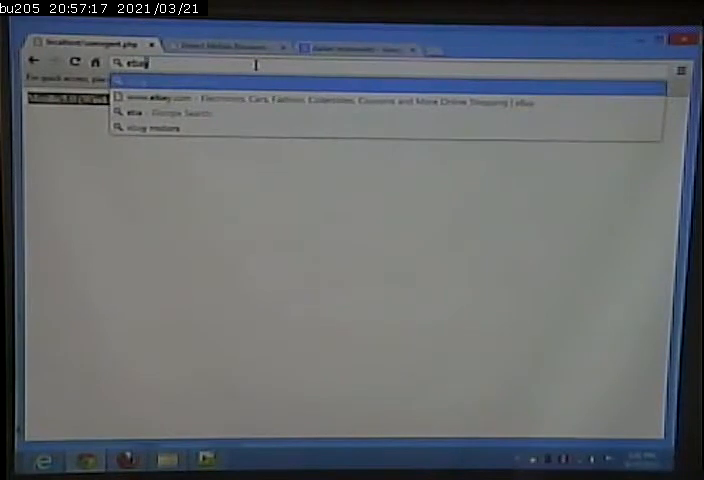
left_click(181, 100)
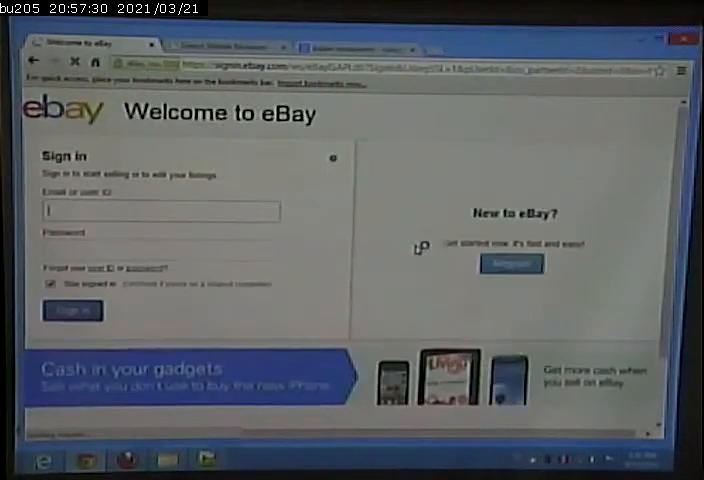
scroll("down", 3)
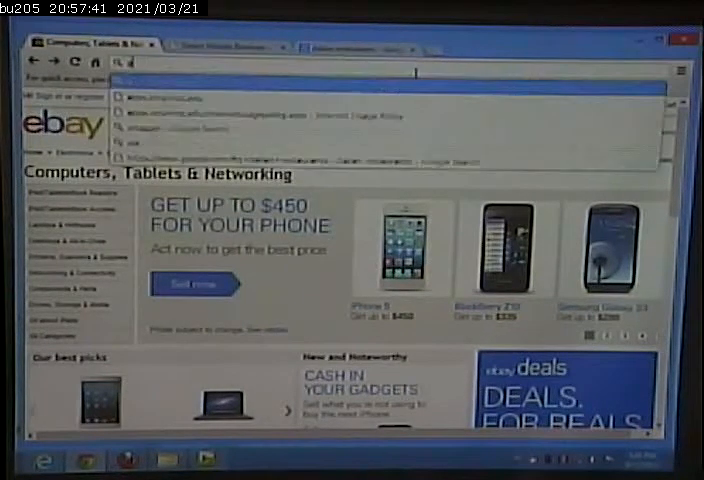
Step: Load amazon.com from the omnibox
type("ama")
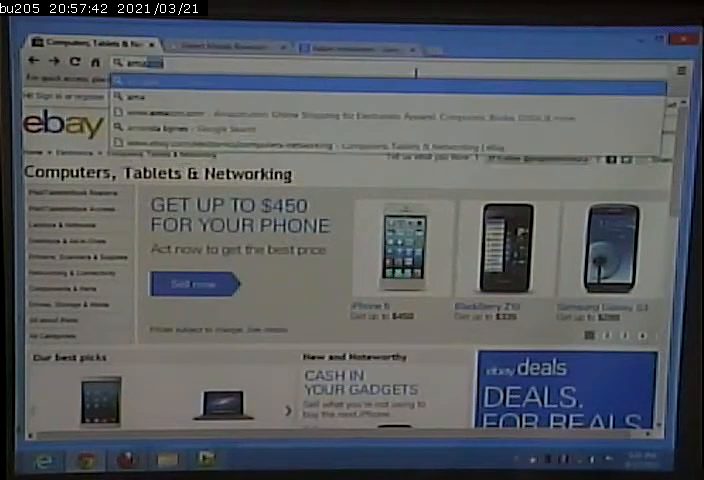
type("amazon.com/ref=gno_logo")
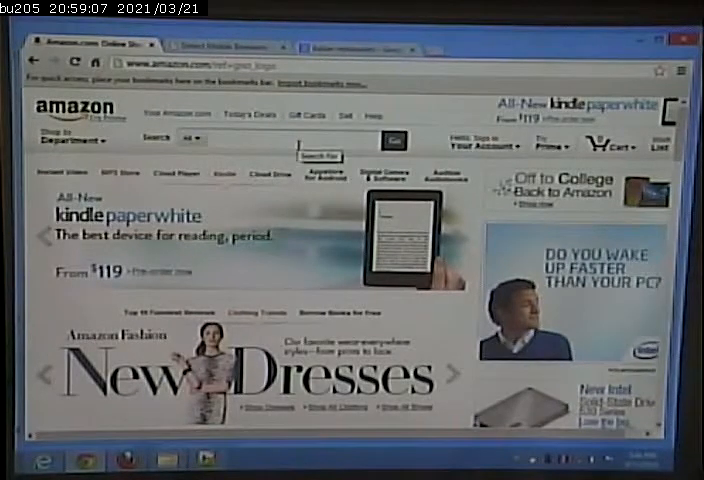
Step: Search Amazon for 'stephen king' and scroll the results
type("stephen king")
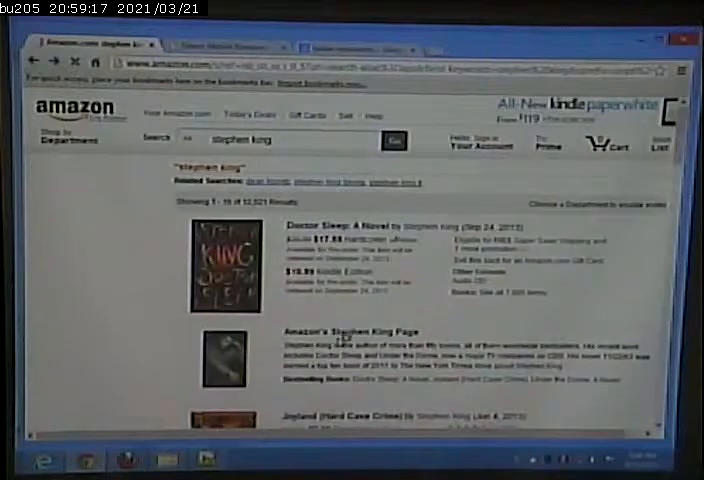
scroll("down", 3)
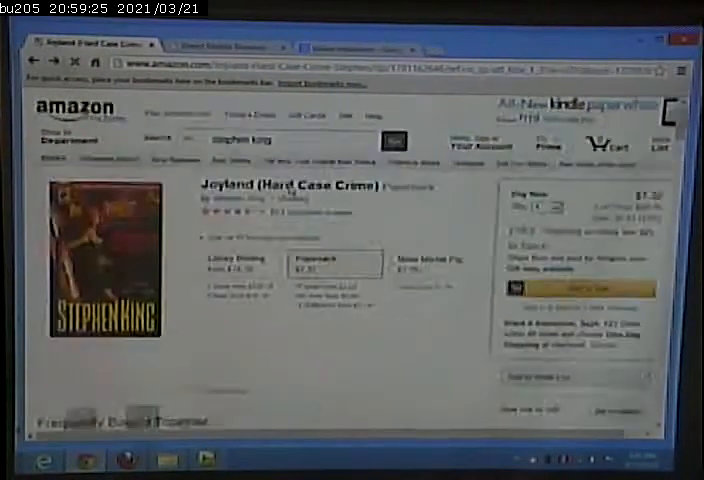
Step: Scroll through the Joyland (Hard Case Crime) paperback product details
scroll("down", 3)
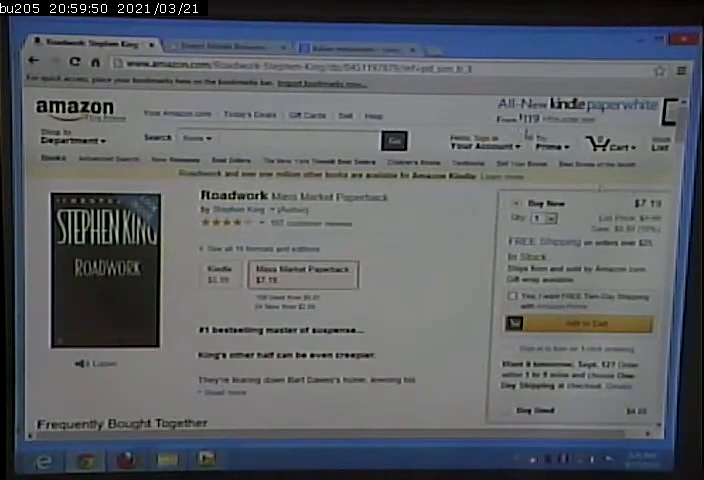
Step: Scroll the Roadwork page past reviews to the recommended Stephen King books carousel
scroll("down", 3)
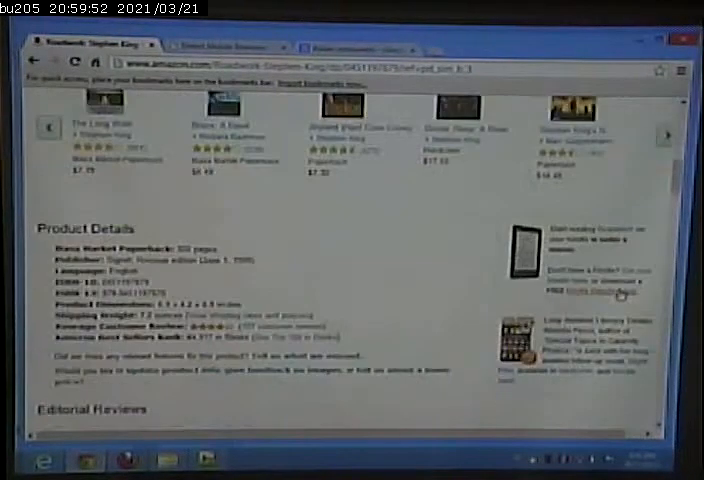
scroll("down", 3)
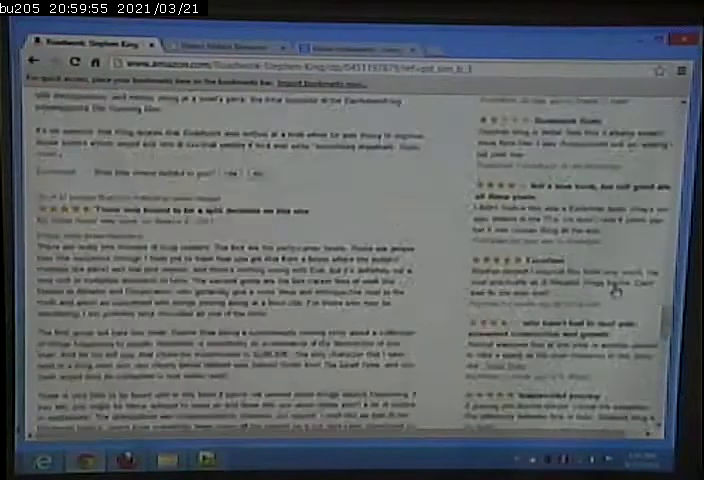
scroll("down", 3)
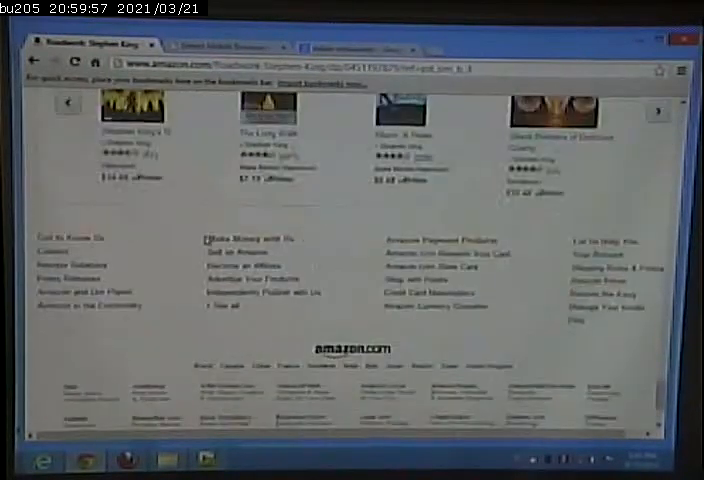
scroll("down", 3)
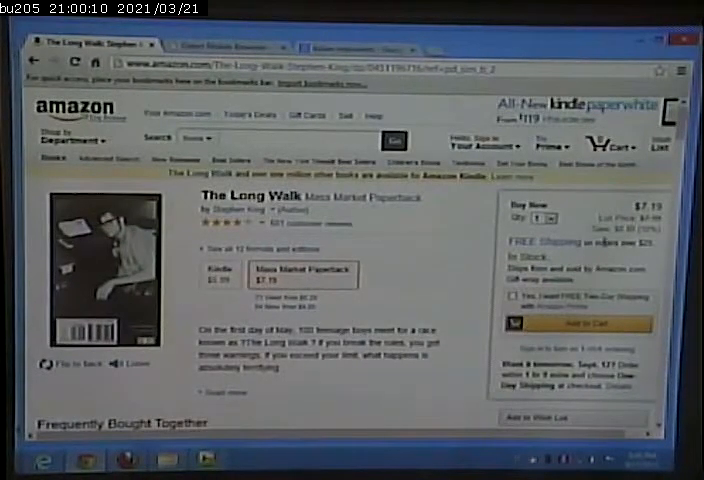
Step: Scroll The Long Walk page through its customer reviews and $21.75 frequently-bought-together bundle
scroll("down", 3)
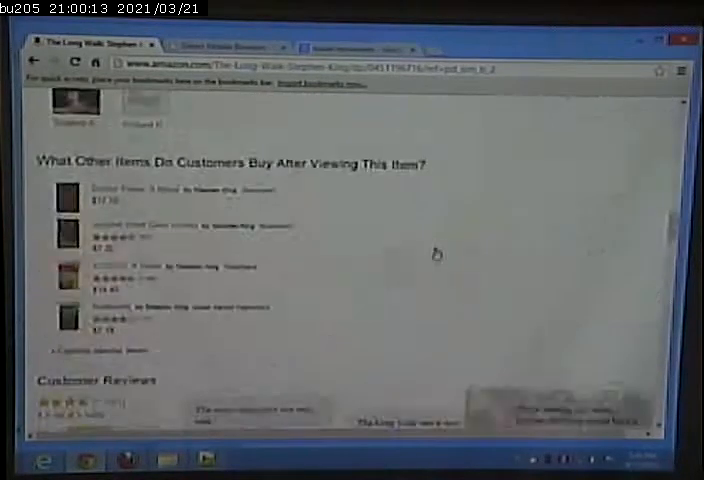
scroll("down", 3)
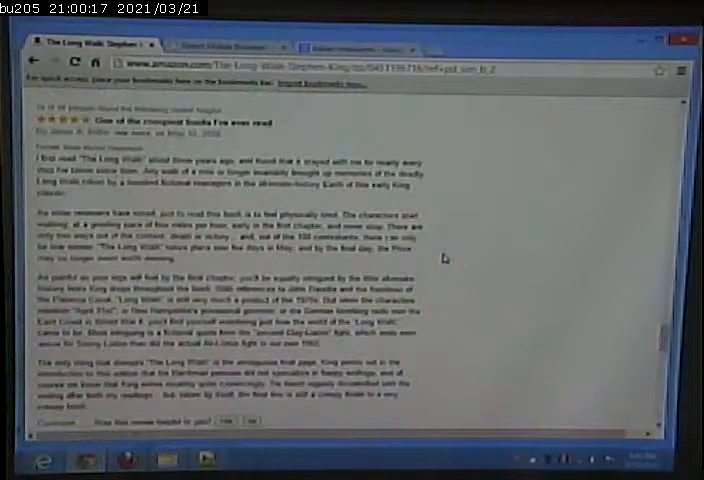
scroll("down", 3)
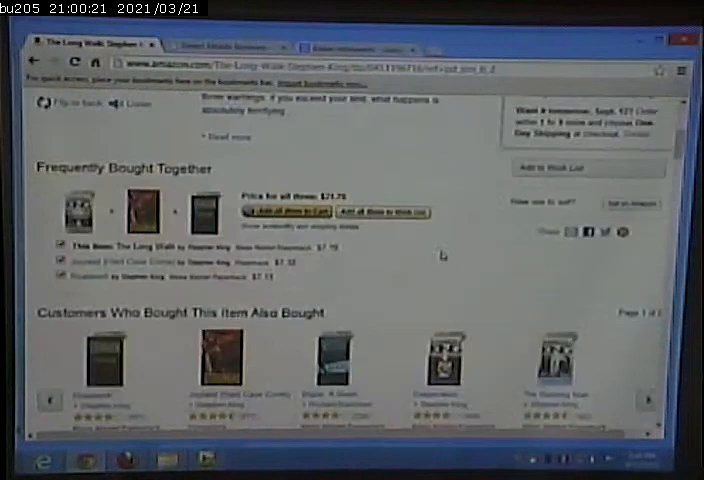
scroll("up", 3)
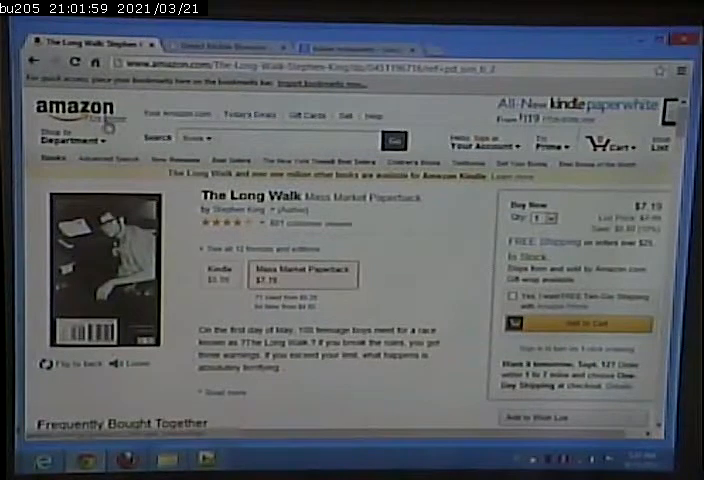
mouse_move(228, 185)
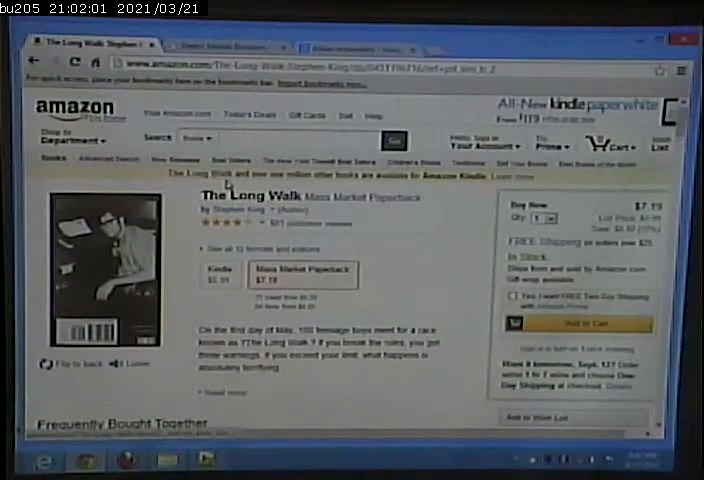